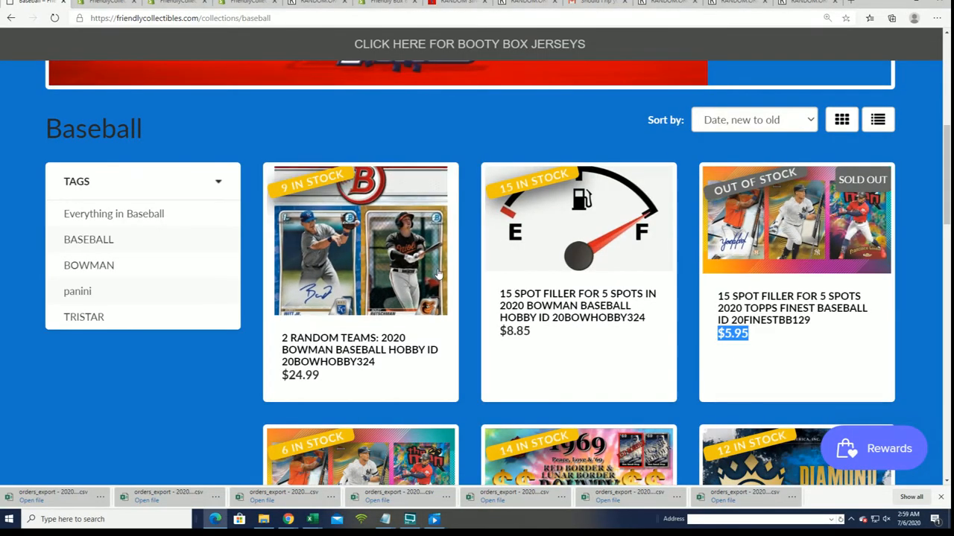
Step: Start a fresh List Randomizer and bring over the filler entrant names from the Notepad list
scroll(down, 3)
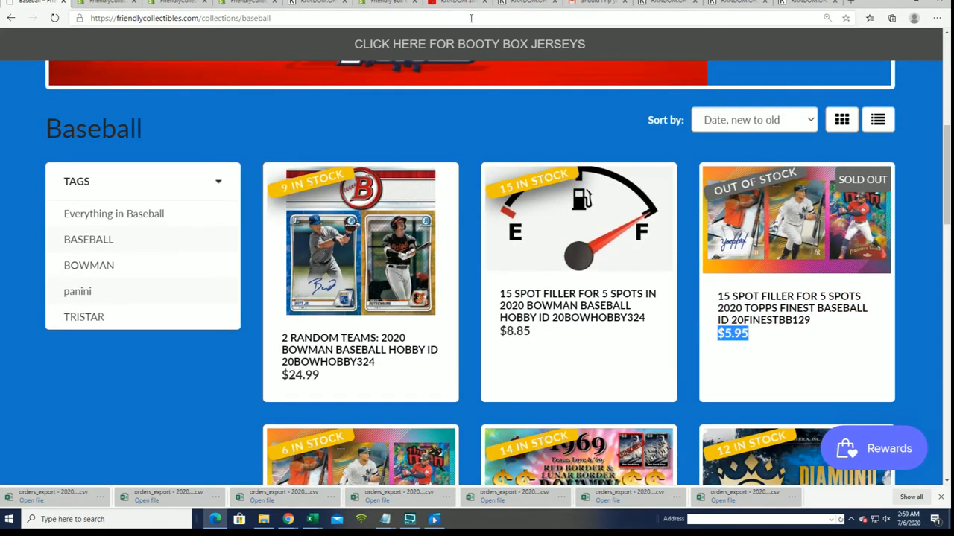
click(316, 3)
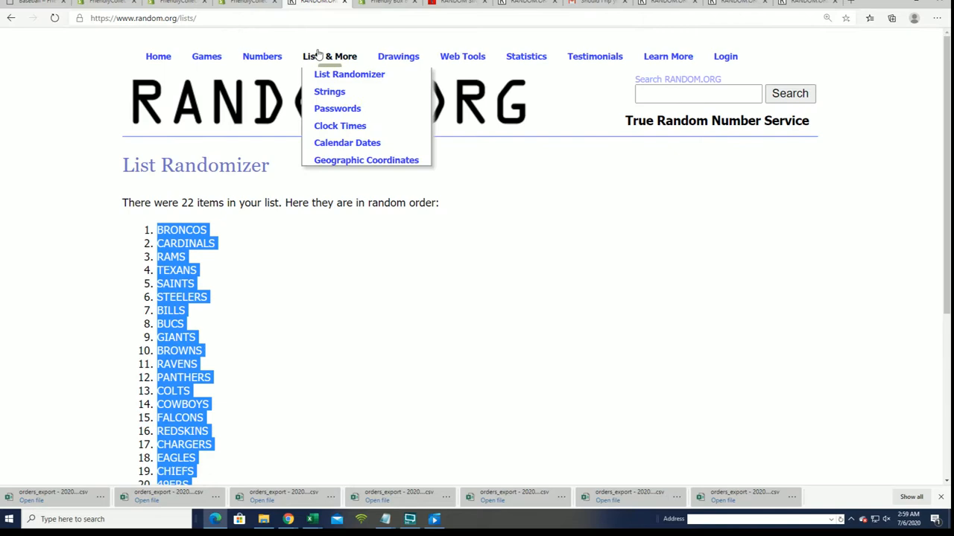
click(349, 75)
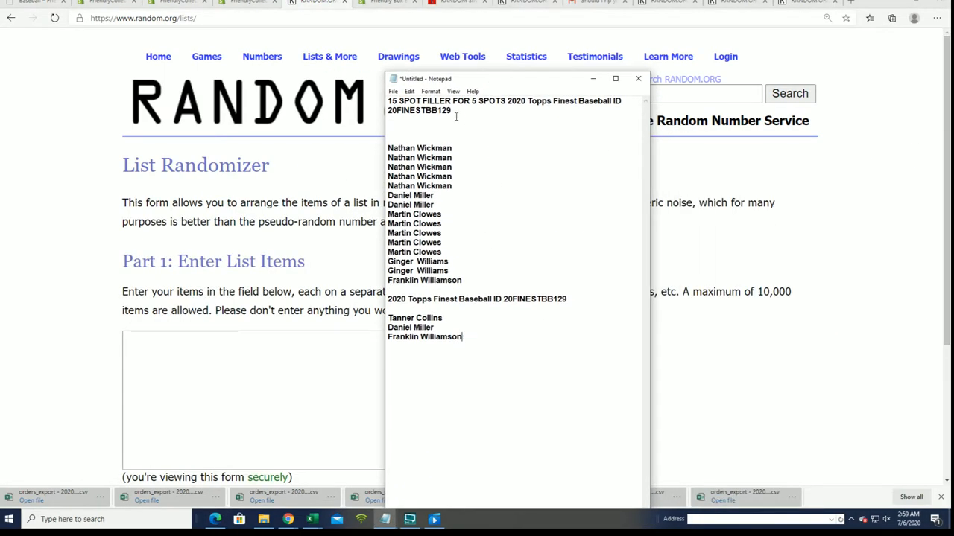
drag(388, 147, 462, 280)
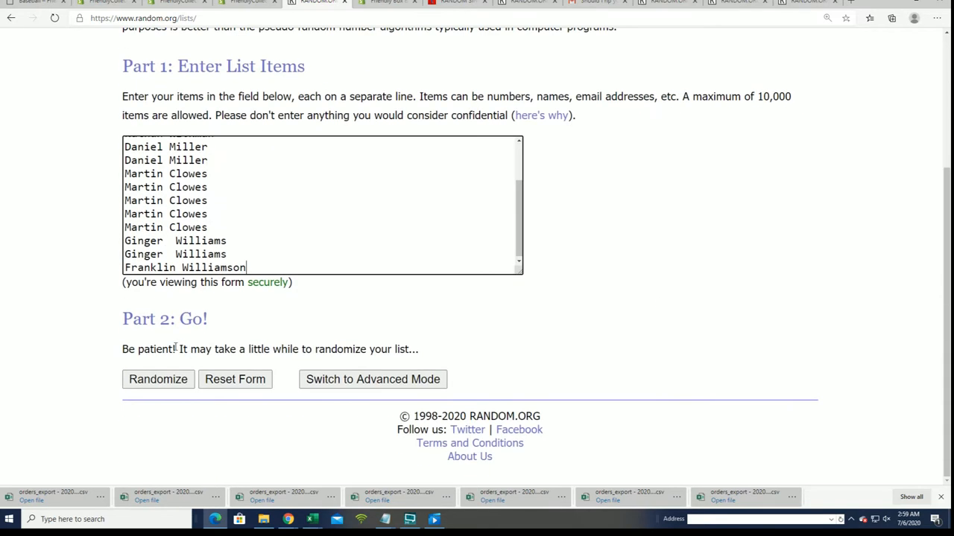
click(158, 379)
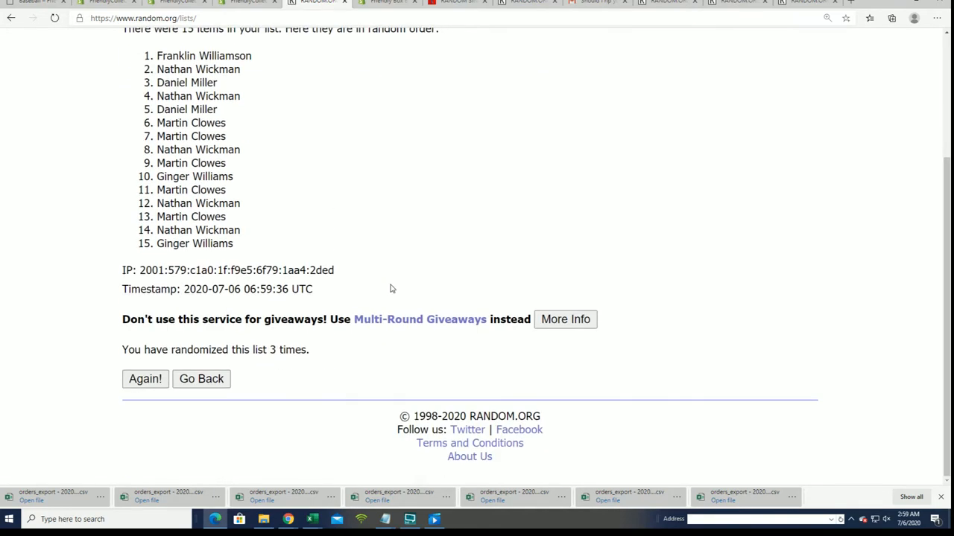
click(144, 378)
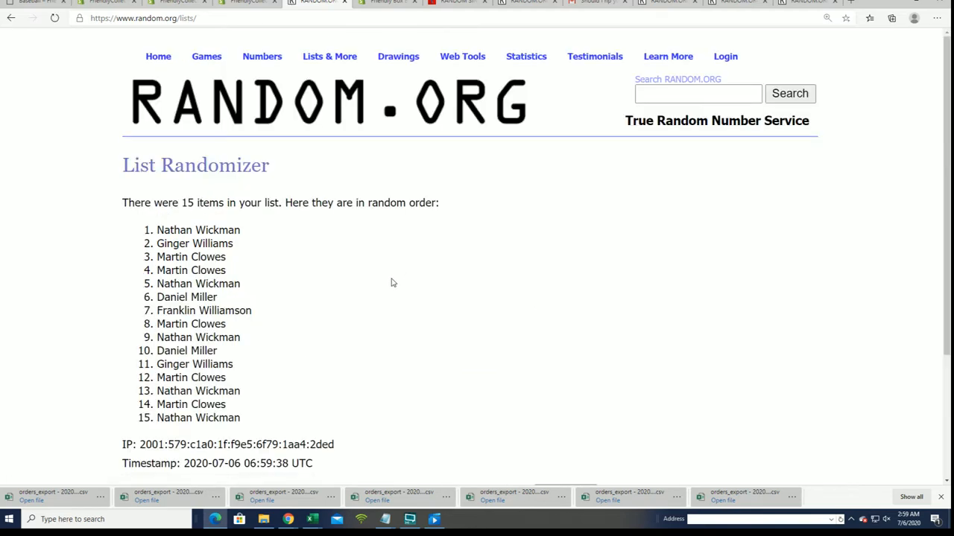
scroll(down, 3)
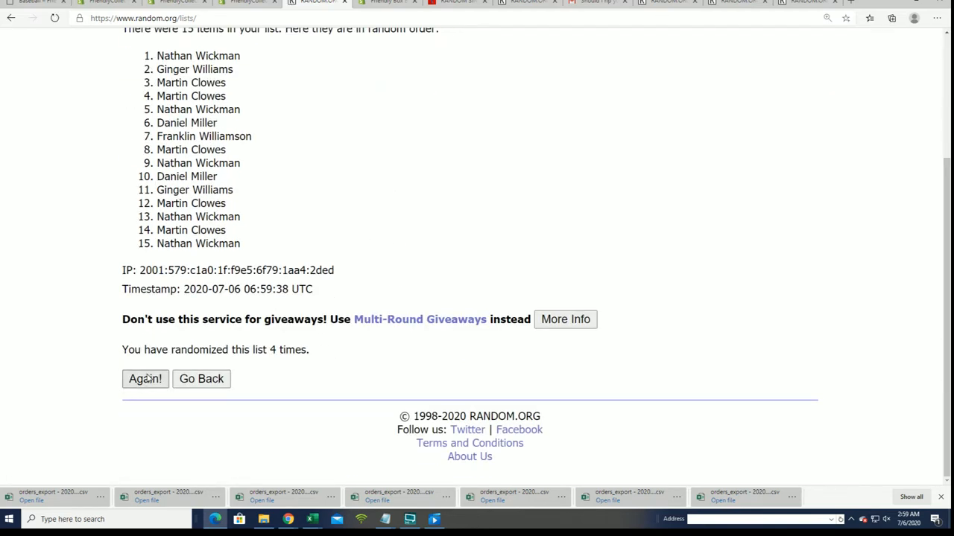
click(146, 378)
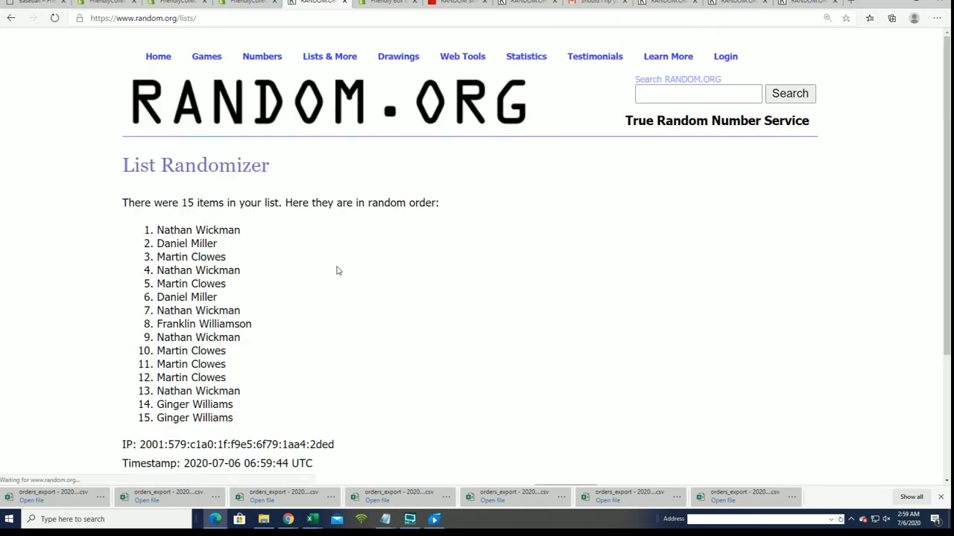
scroll(down, 3)
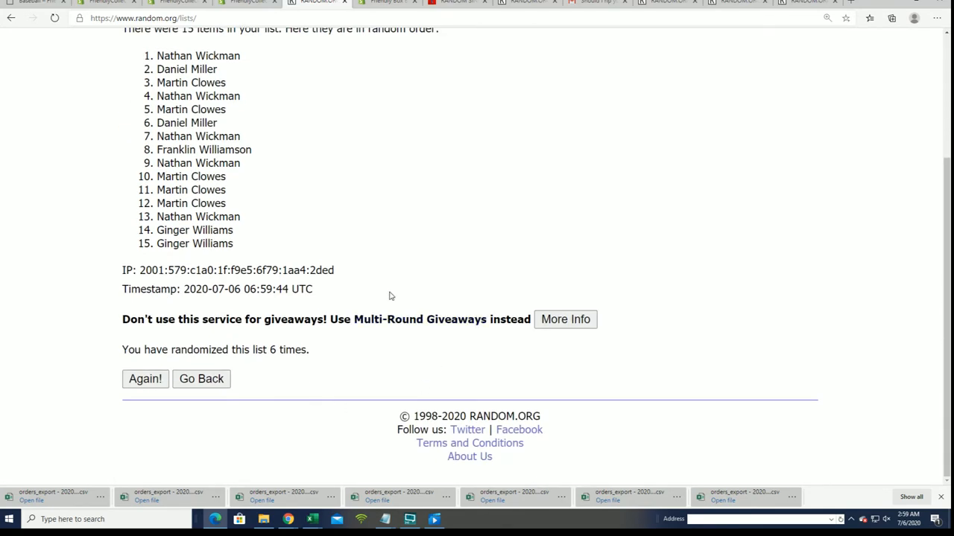
click(145, 378)
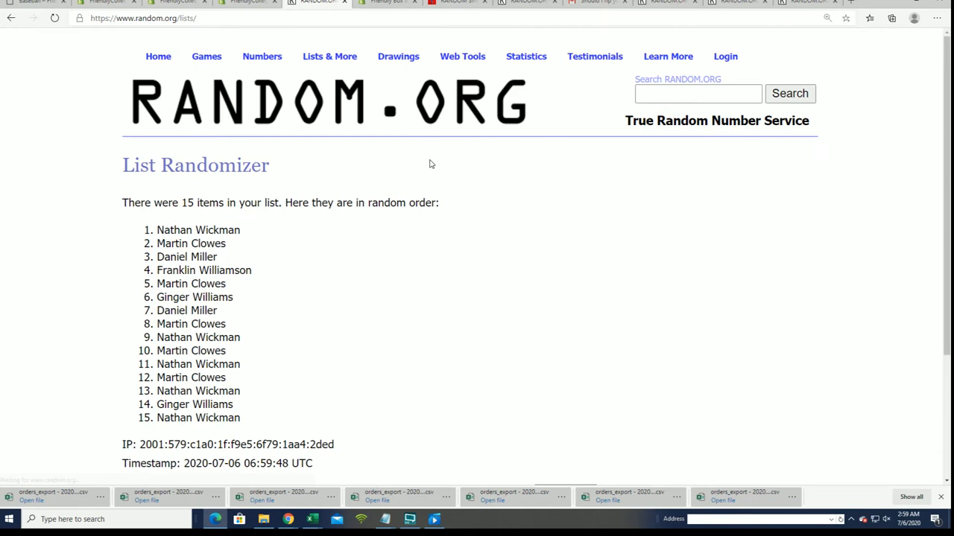
drag(156, 230, 227, 286)
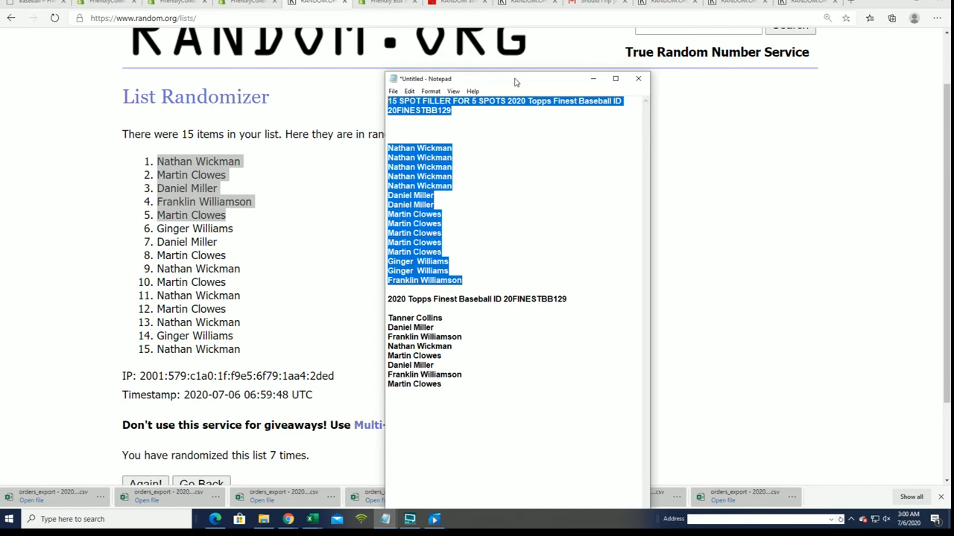
Step: Record the five winners under 20FINESTBB129 in Notepad and return to the store page
key(Delete)
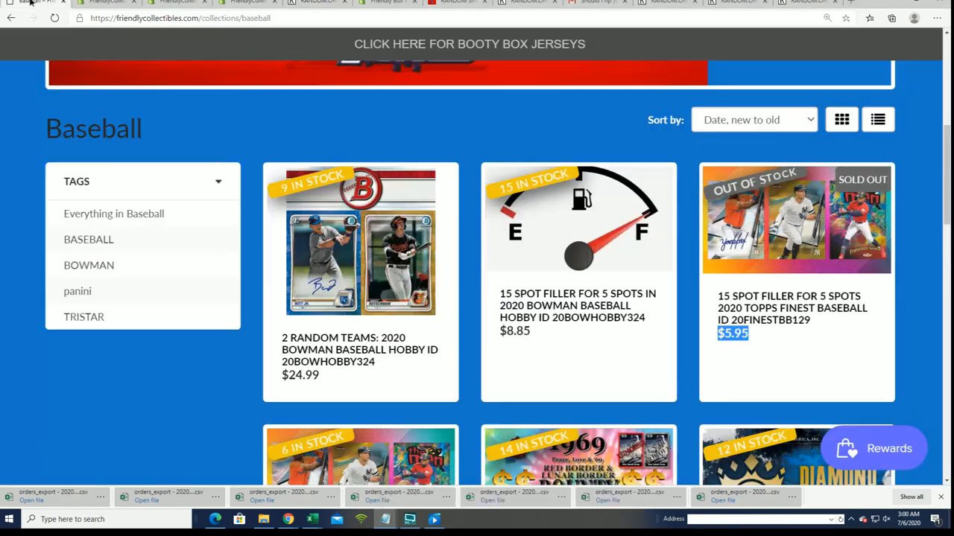
scroll(down, 3)
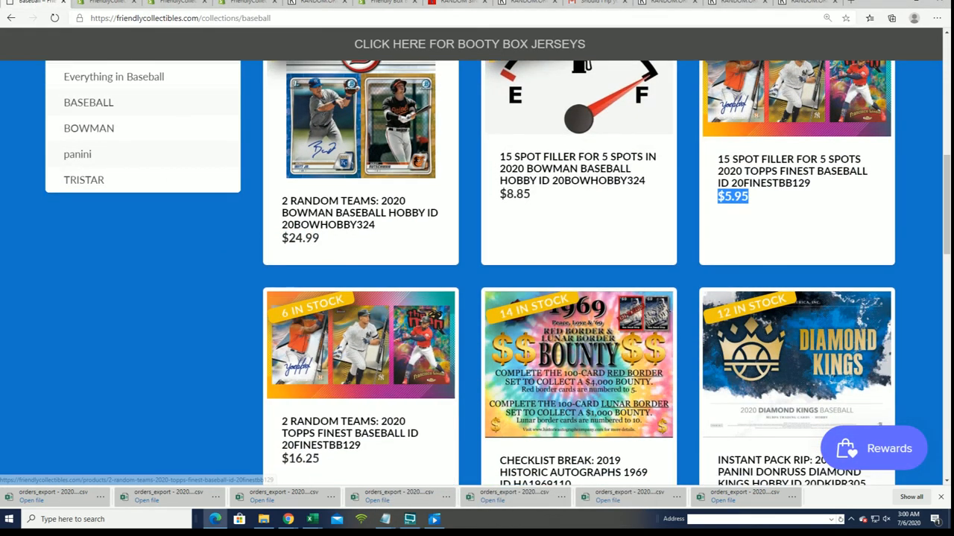